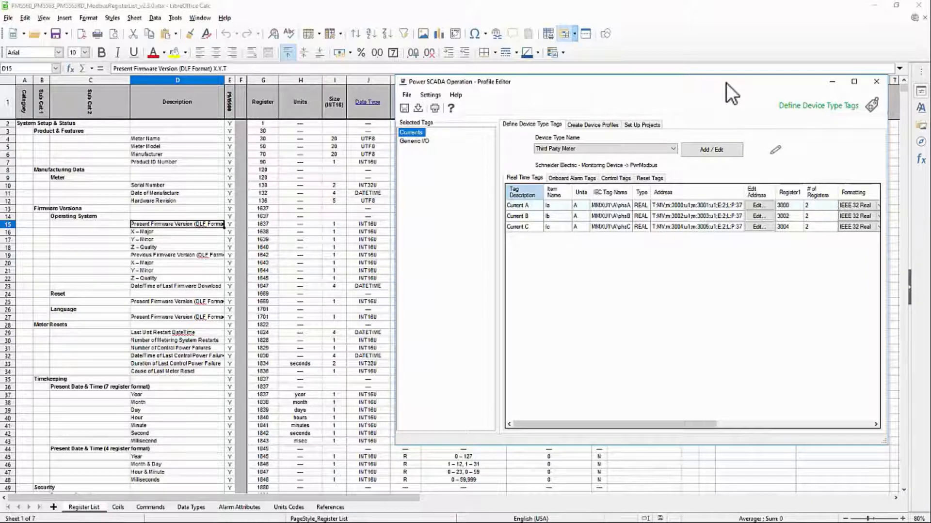
pyautogui.moveTo(693, 115)
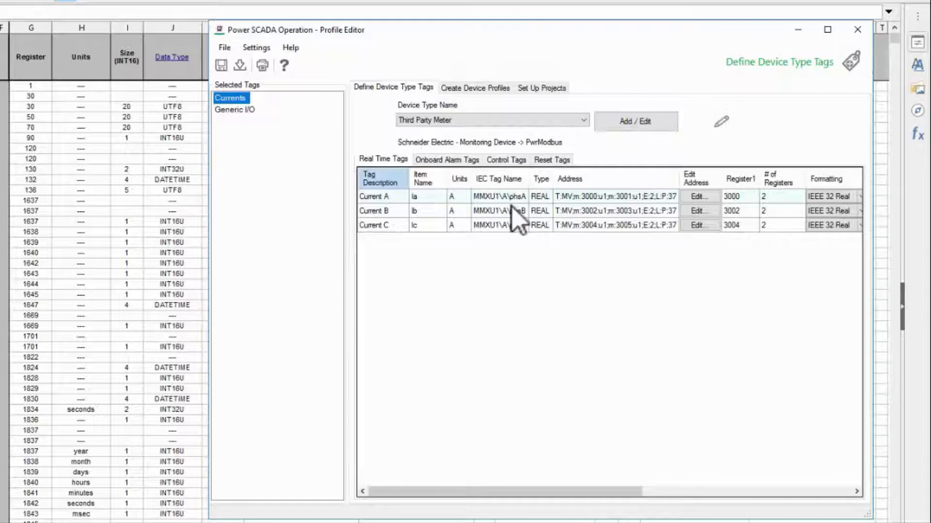
pyautogui.moveTo(485, 216)
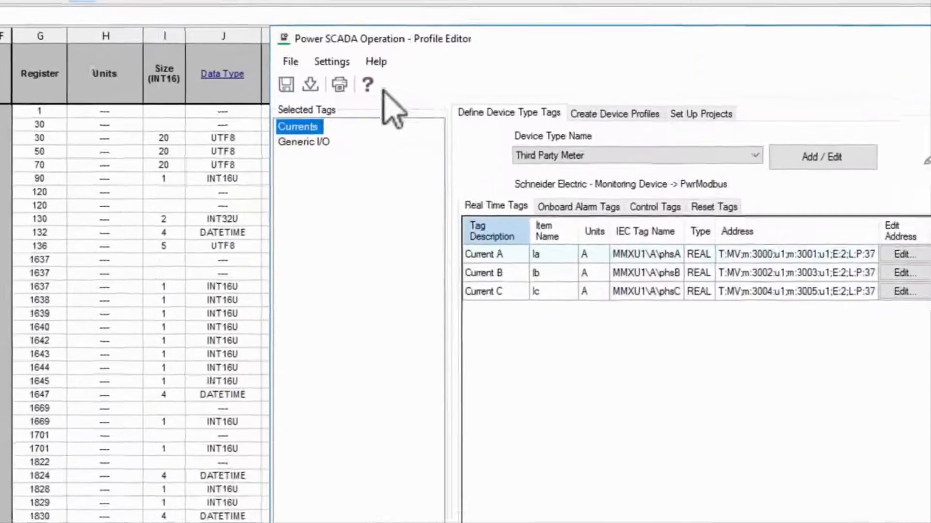
# - Bring up the Add / Edit Device Type dialog for the existing Third Party Meter type
pyautogui.click(331, 62)
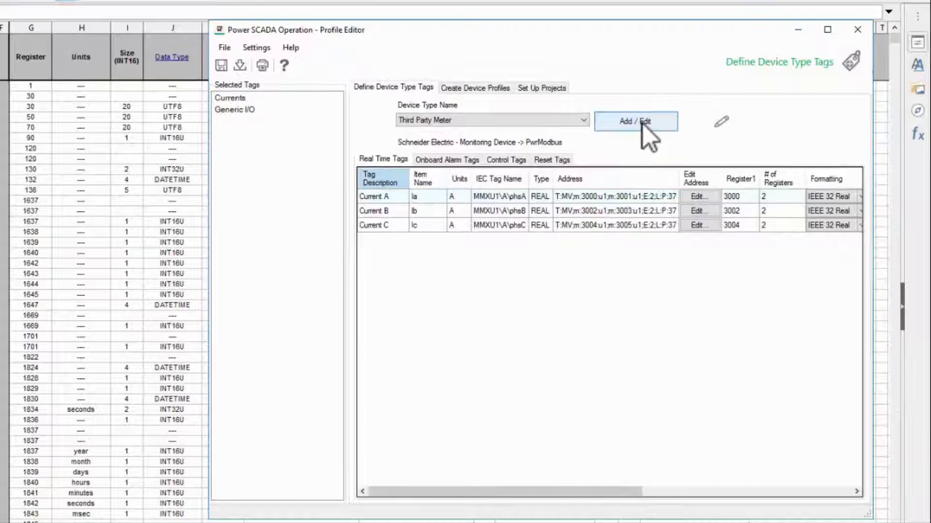
pyautogui.click(636, 121)
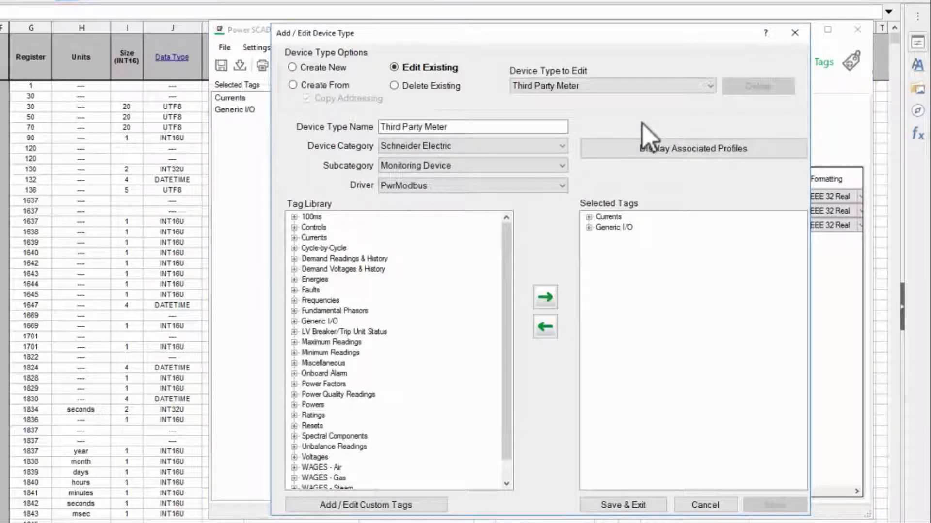
pyautogui.moveTo(527, 254)
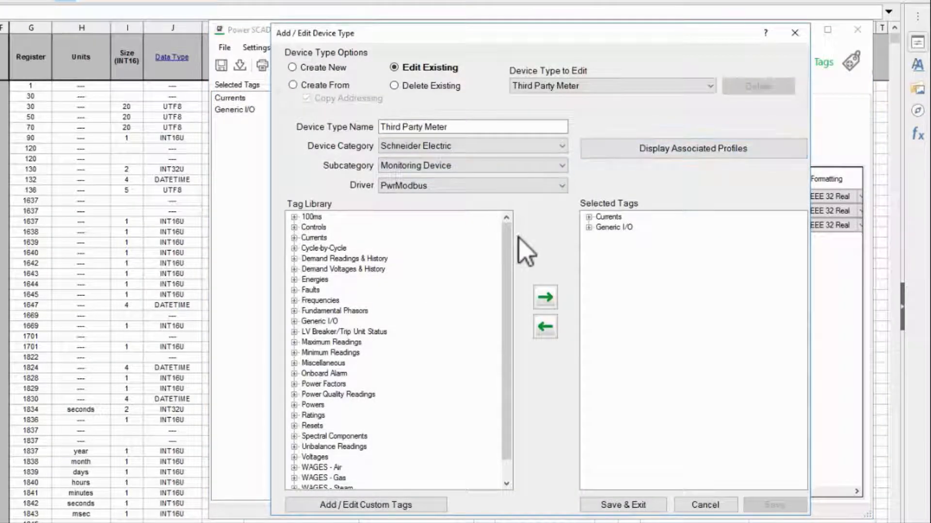
pyautogui.moveTo(466, 262)
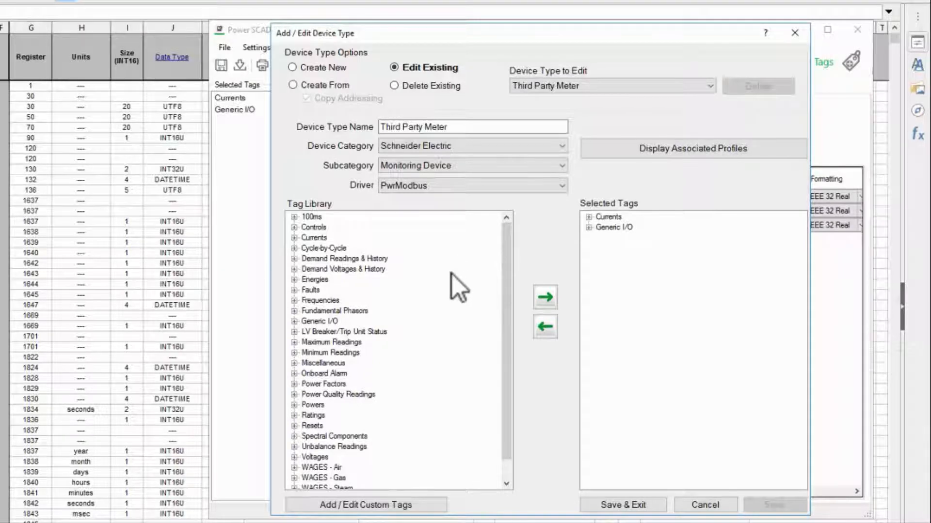
pyautogui.moveTo(433, 345)
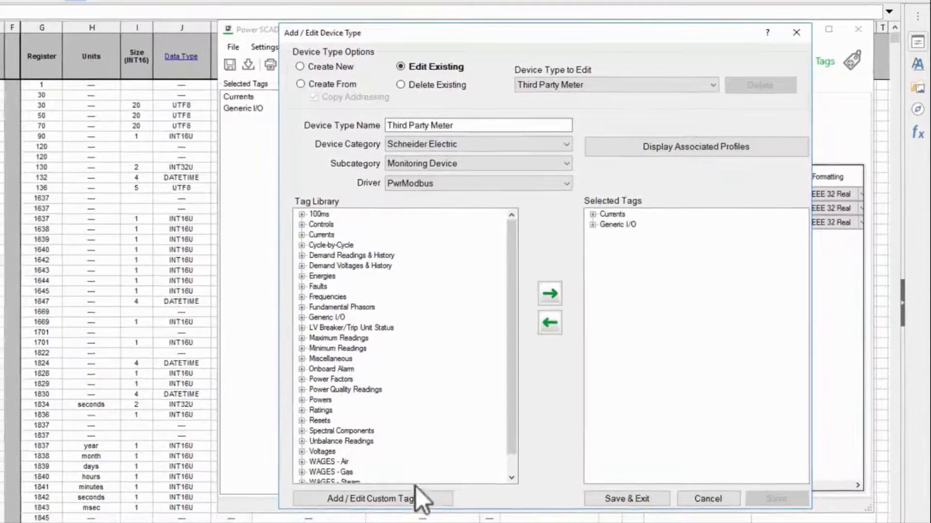
# - Start a new custom tag using the Create From option in Add / Edit Custom Tags
pyautogui.click(370, 498)
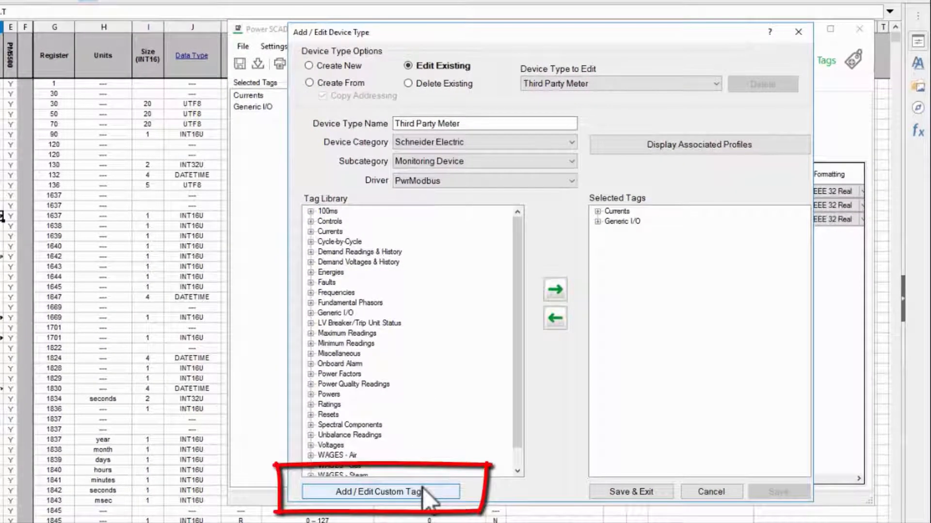
pyautogui.click(380, 492)
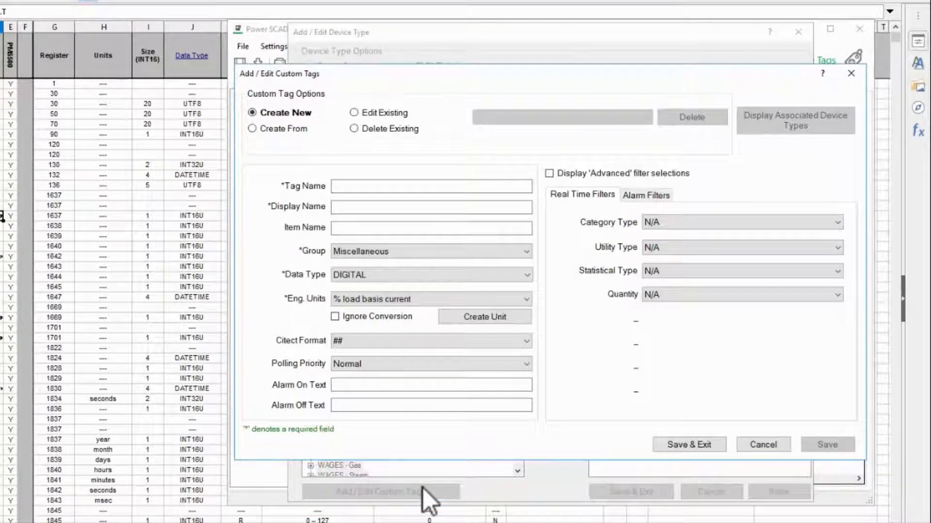
pyautogui.moveTo(433, 331)
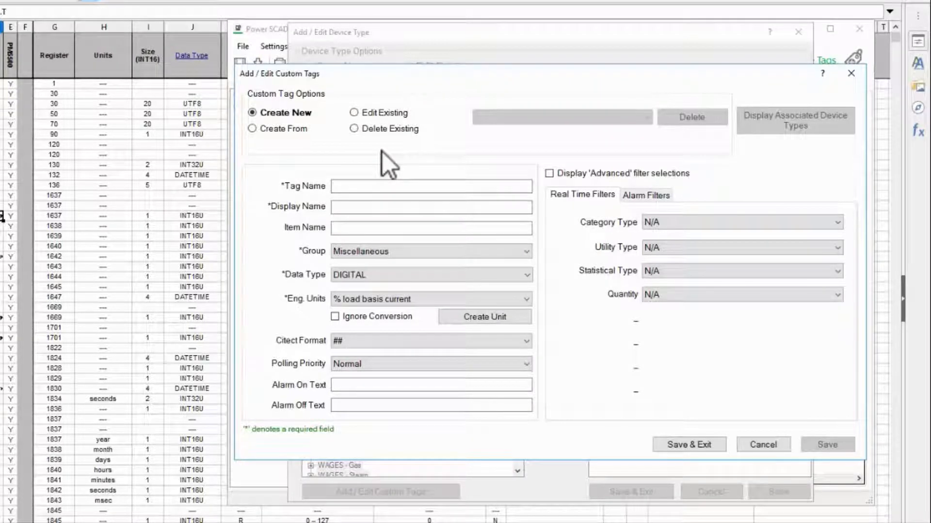
pyautogui.moveTo(369, 145)
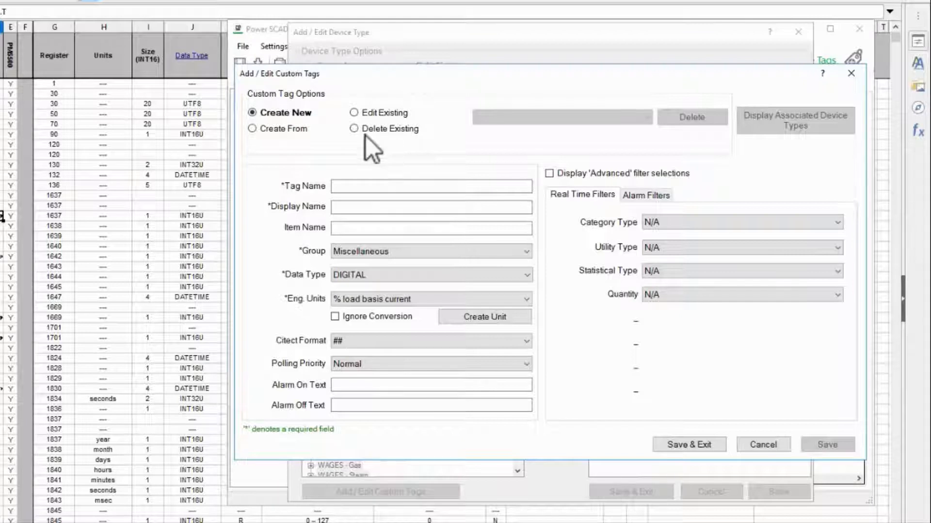
pyautogui.click(251, 128)
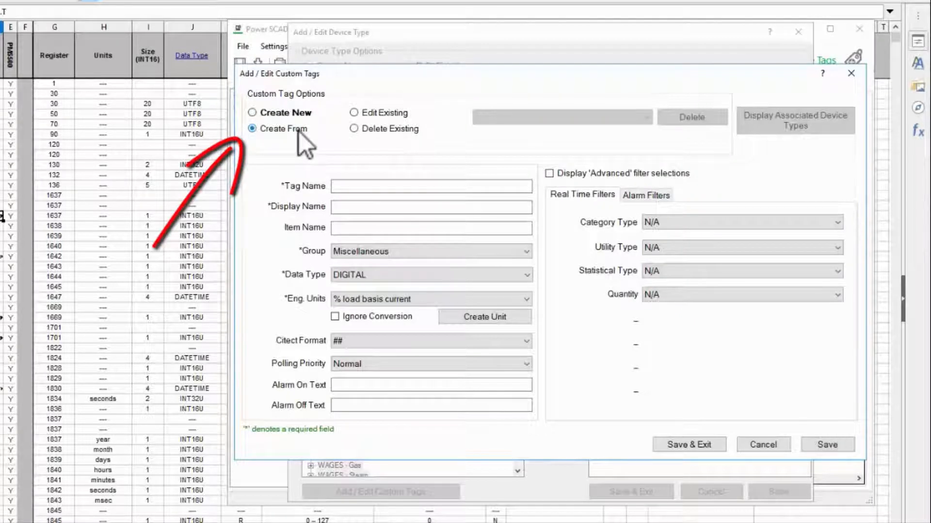
# - Search the Select Tag list for 'firmware' and 'version', find none, and cancel, leaving the form prefilled from Ch. 01 Input 01 Status
pyautogui.click(251, 129)
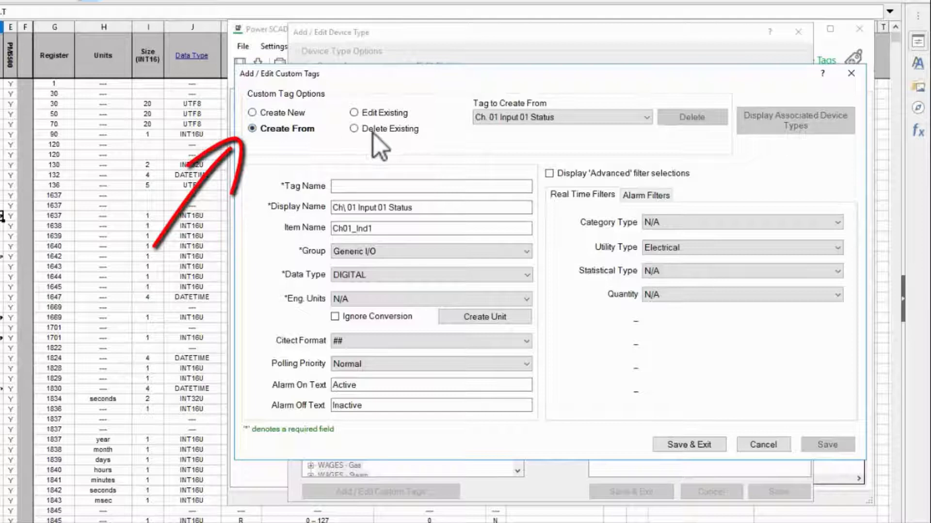
pyautogui.click(537, 118)
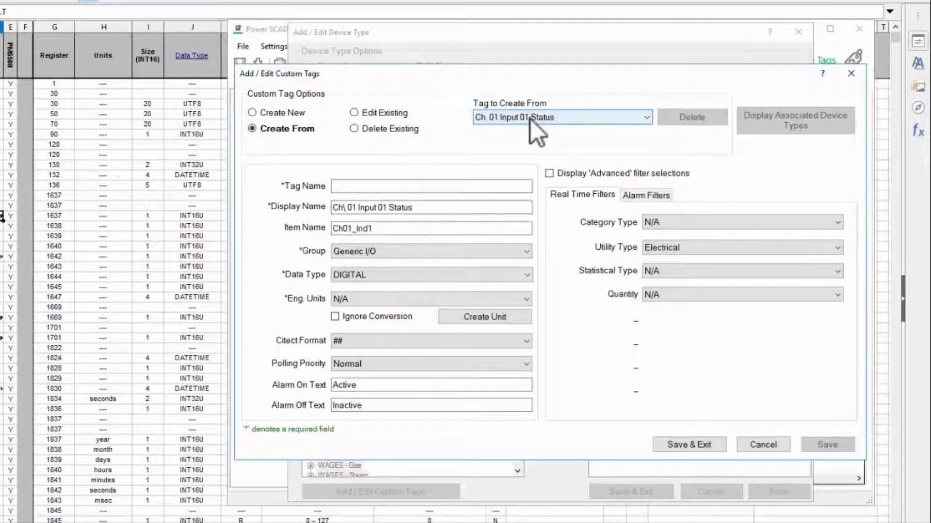
pyautogui.click(647, 117)
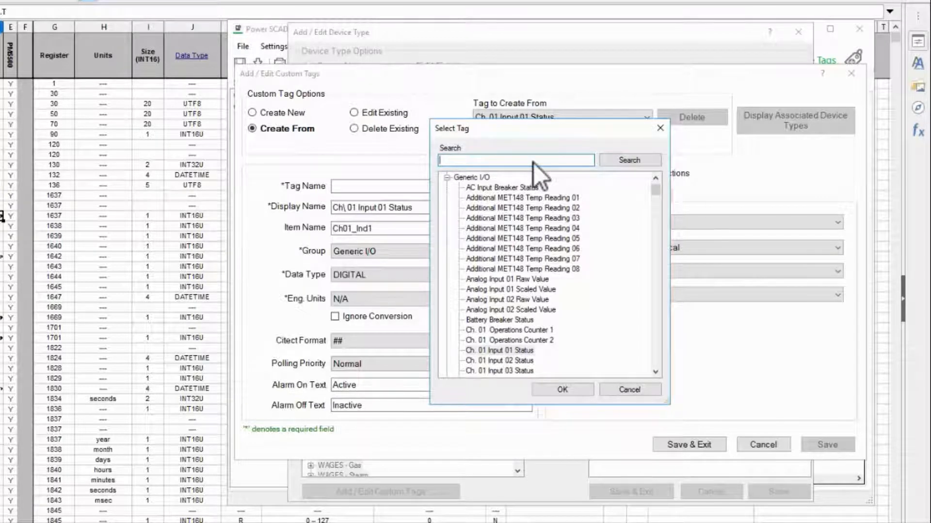
pyautogui.write('firmware')
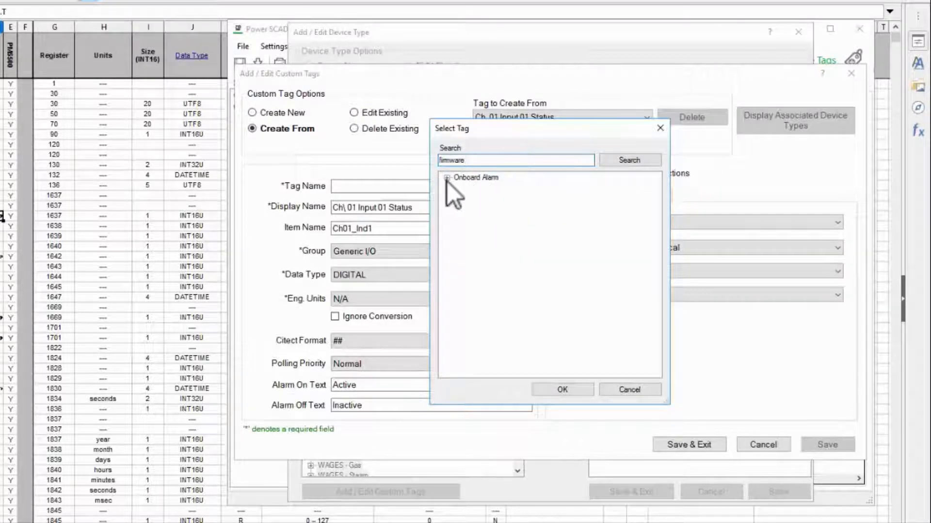
pyautogui.click(448, 177)
pyautogui.write('v')
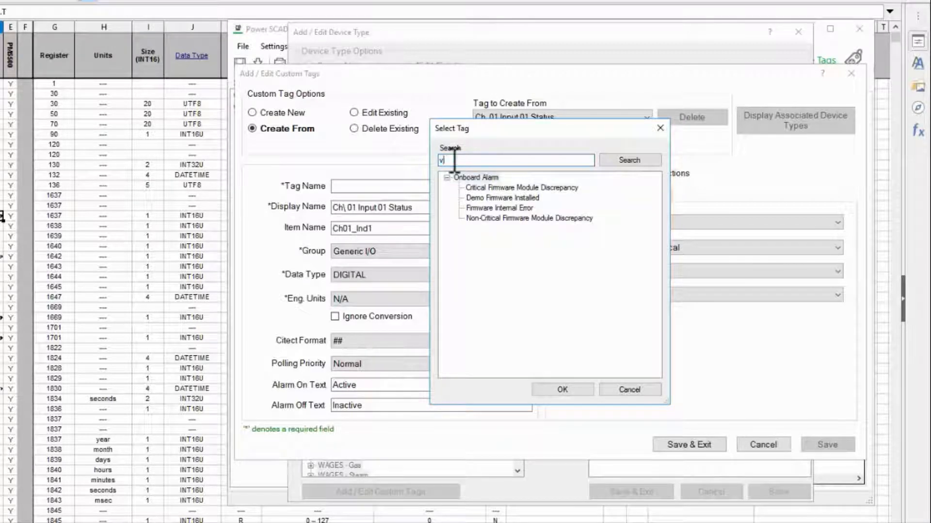
pyautogui.write('ersion')
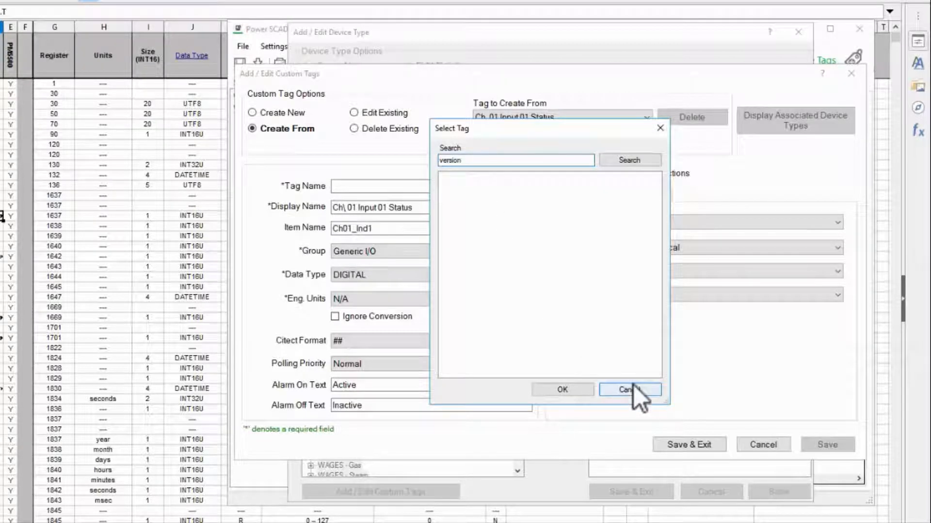
pyautogui.click(630, 390)
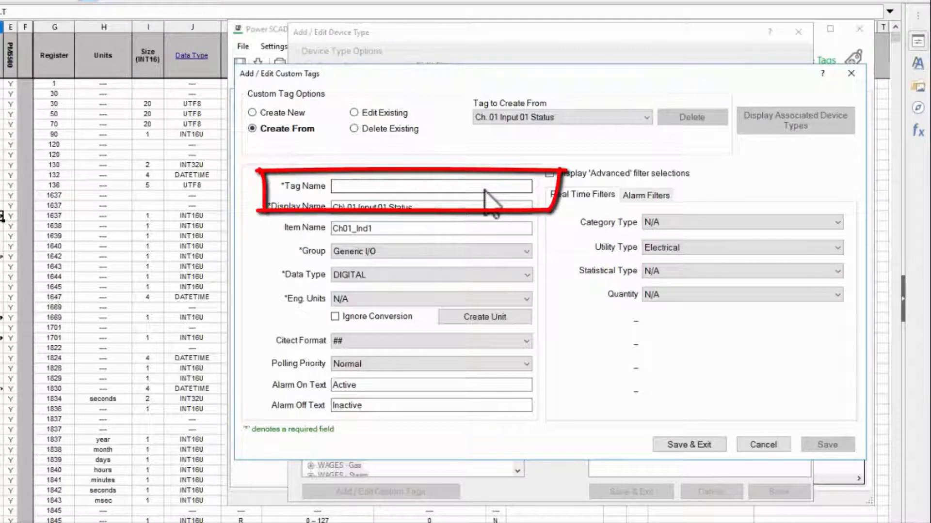
# - Name the tag FWVersion with display name Firmware Version
pyautogui.click(431, 186)
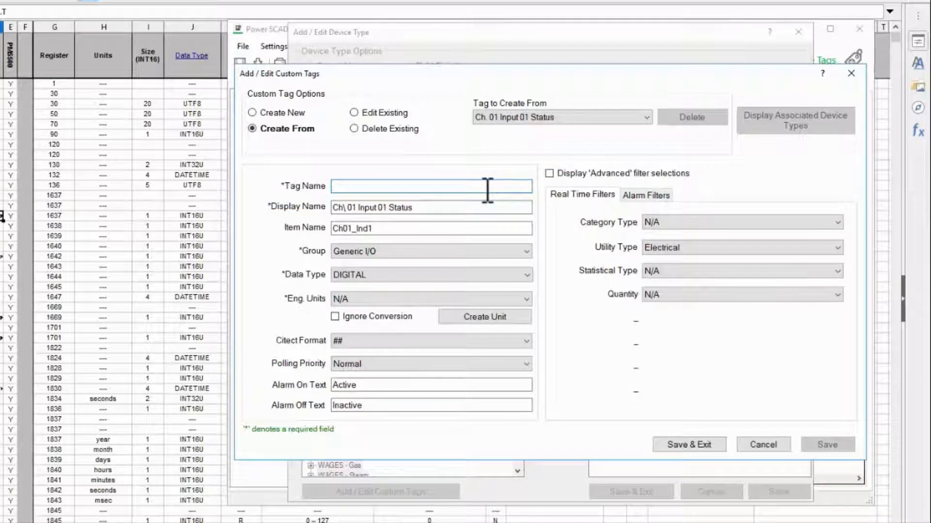
pyautogui.write('F')
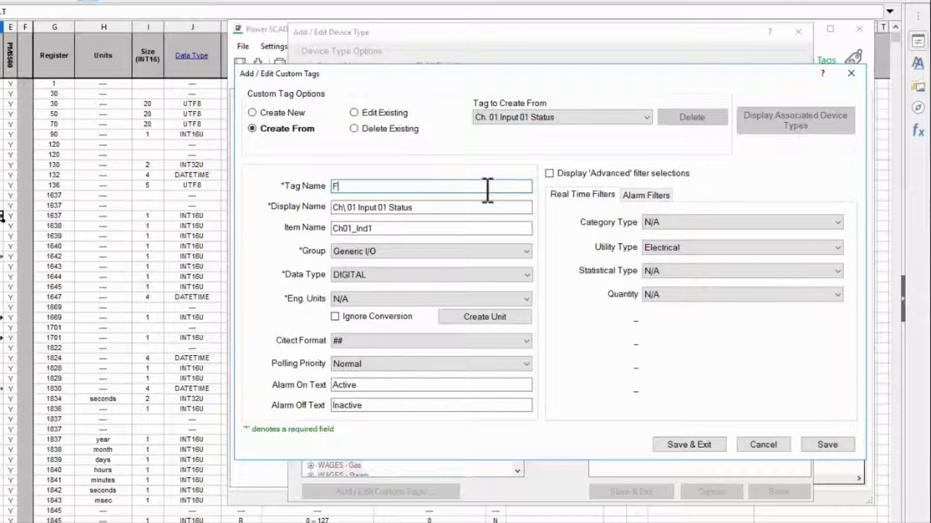
pyautogui.write('WVersion')
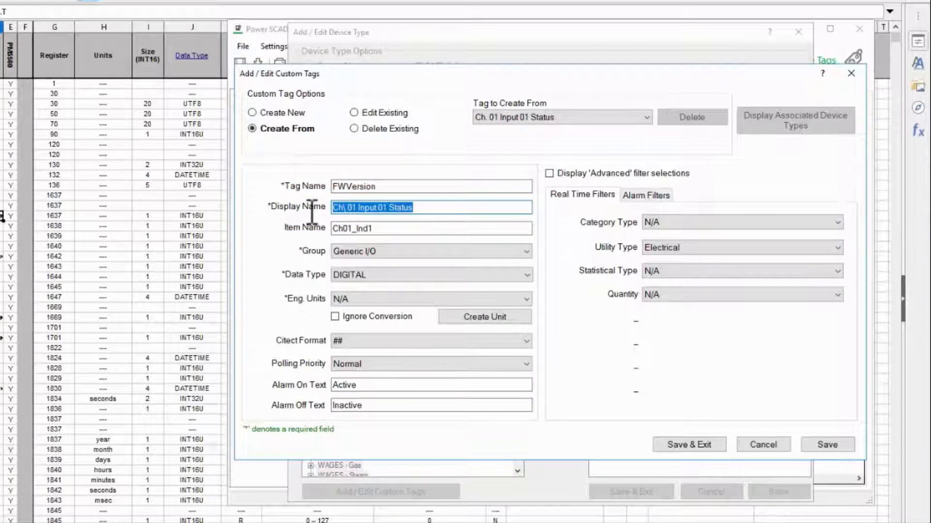
pyautogui.write('Firmware V')
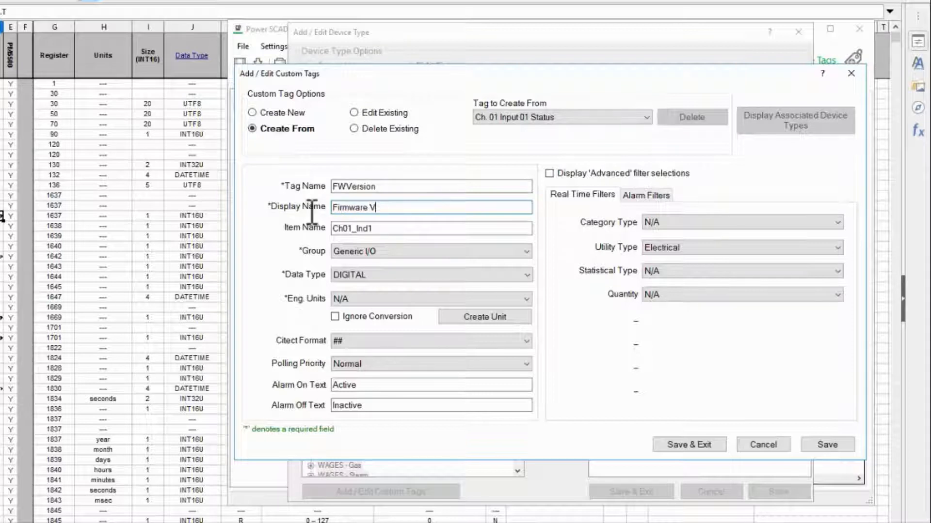
pyautogui.write('ersion')
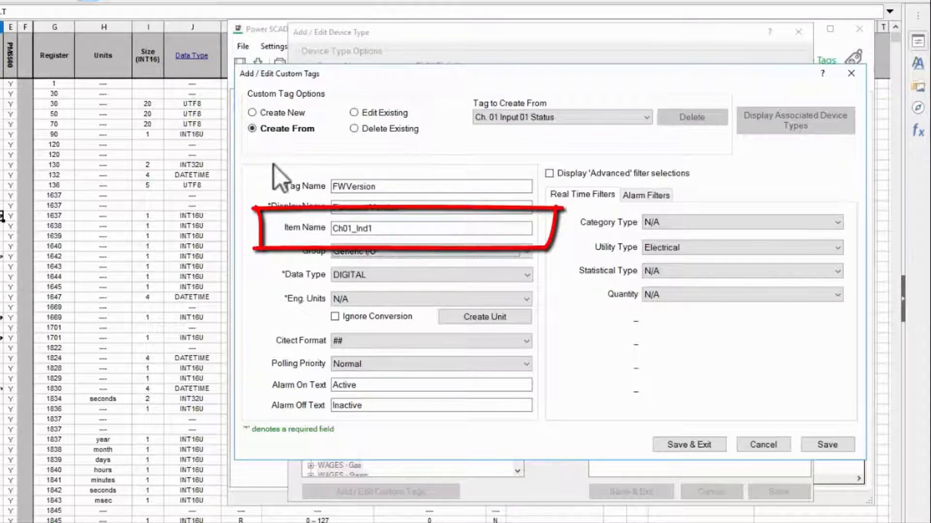
# - Replace the item name with FWVersion
pyautogui.click(383, 229)
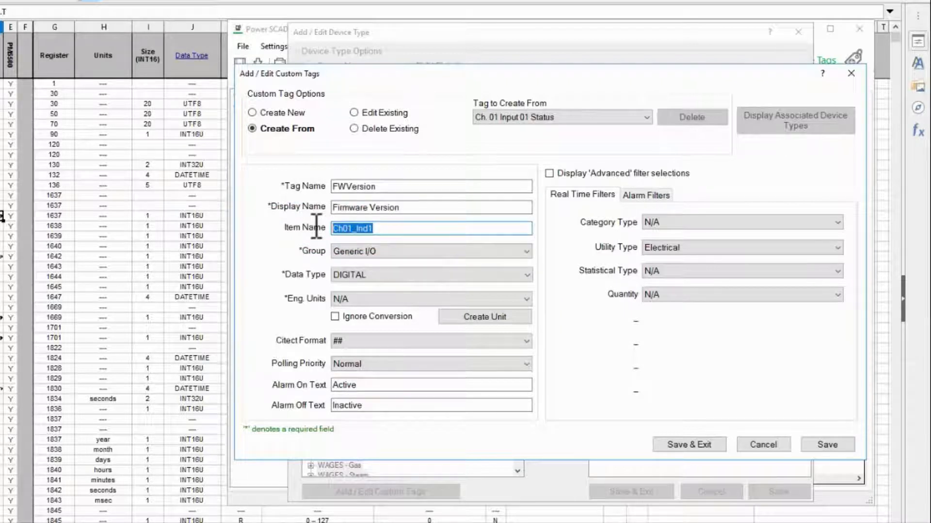
pyautogui.write('FW')
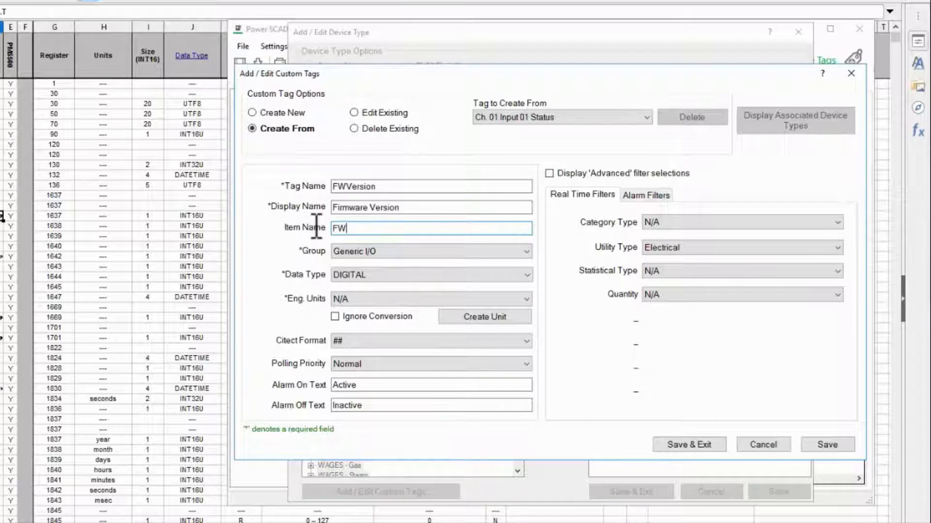
pyautogui.write('Version')
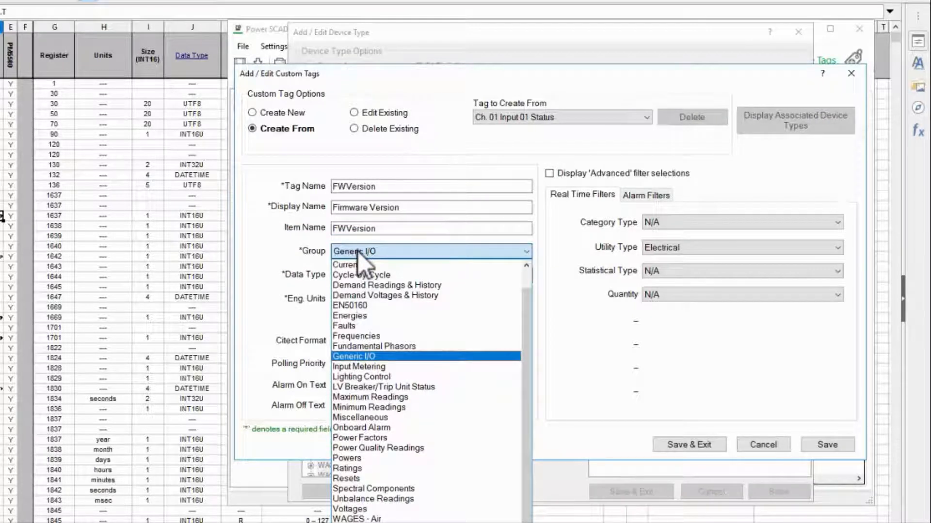
pyautogui.moveTo(363, 414)
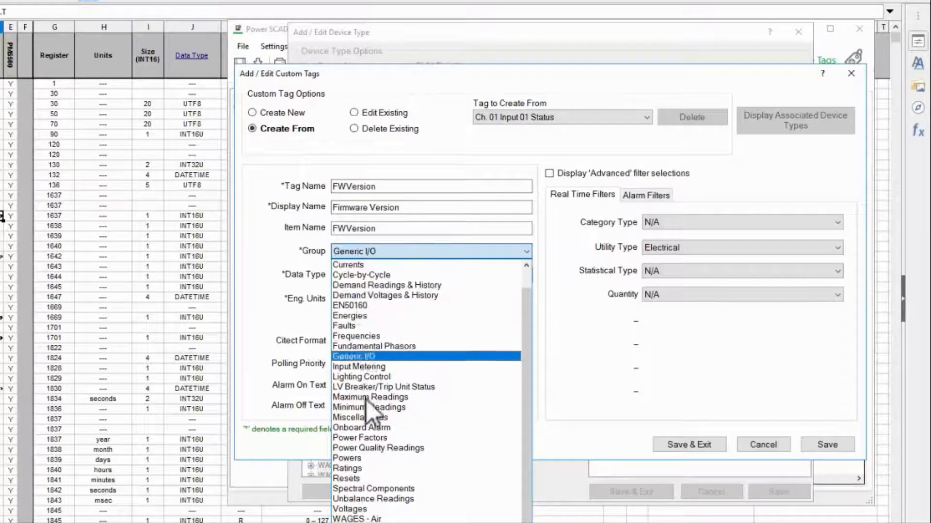
# - Set the FWVersion tag's group to Miscellaneous instead of Generic I/O
pyautogui.click(359, 417)
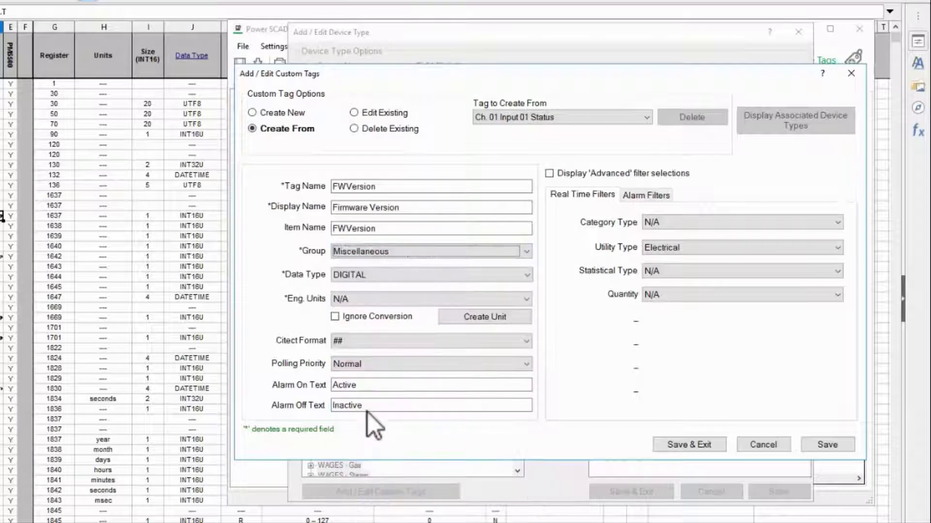
pyautogui.click(430, 275)
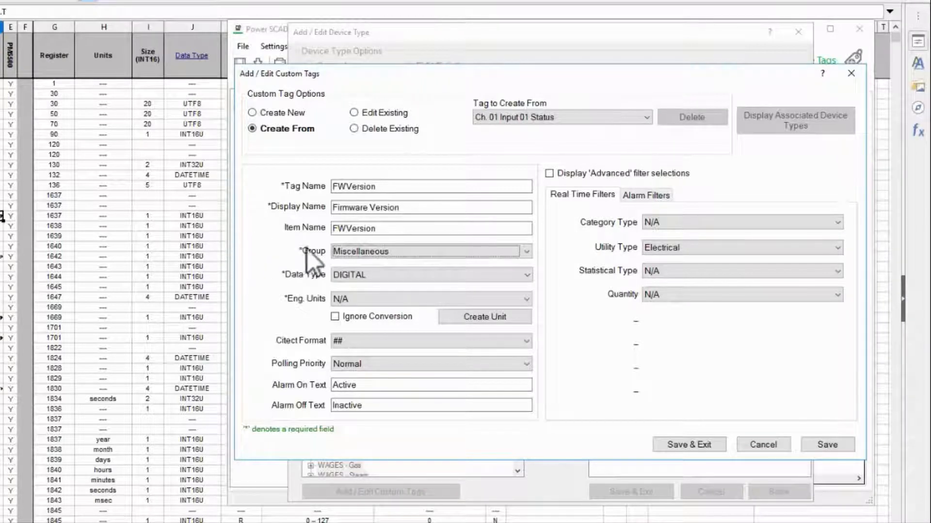
pyautogui.moveTo(760, 127)
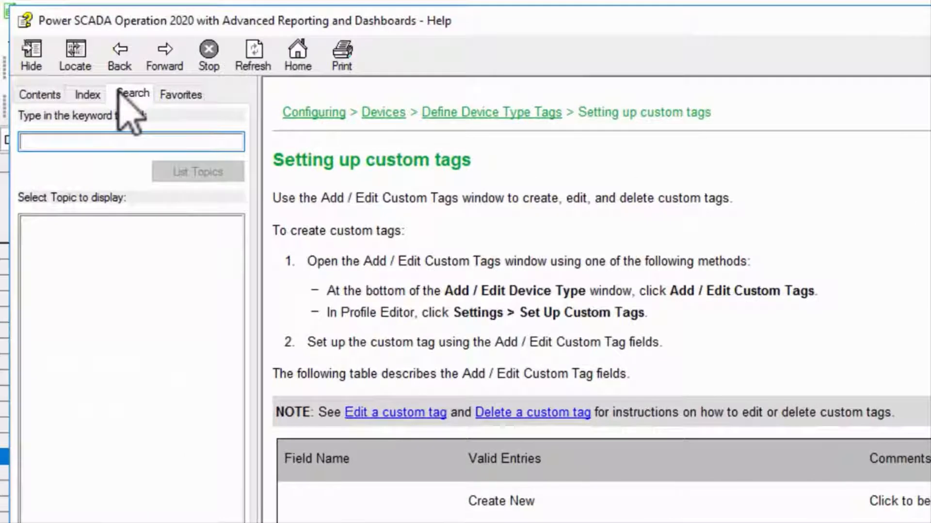
# - Find the Logic code definitions help topic and locate the Scaled Register Unsigned entry
pyautogui.write('logic code definitions')
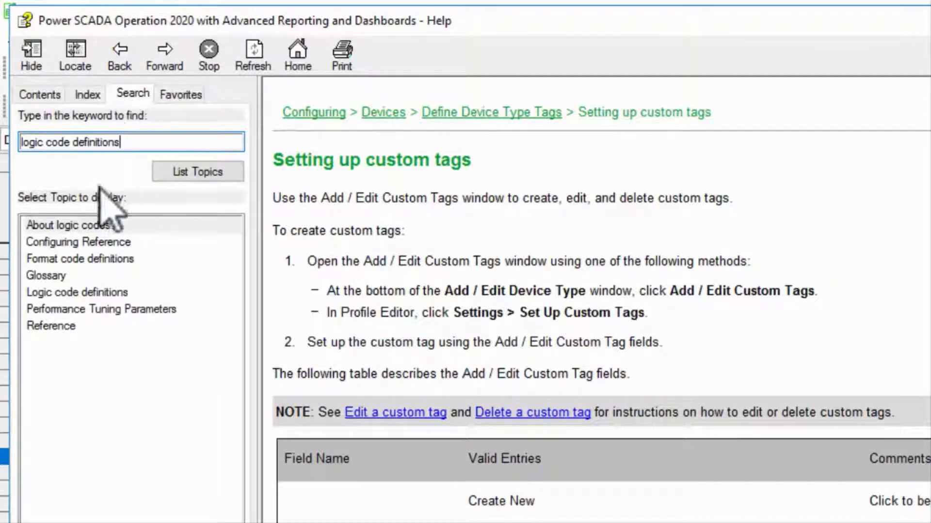
pyautogui.click(76, 292)
pyautogui.write('u')
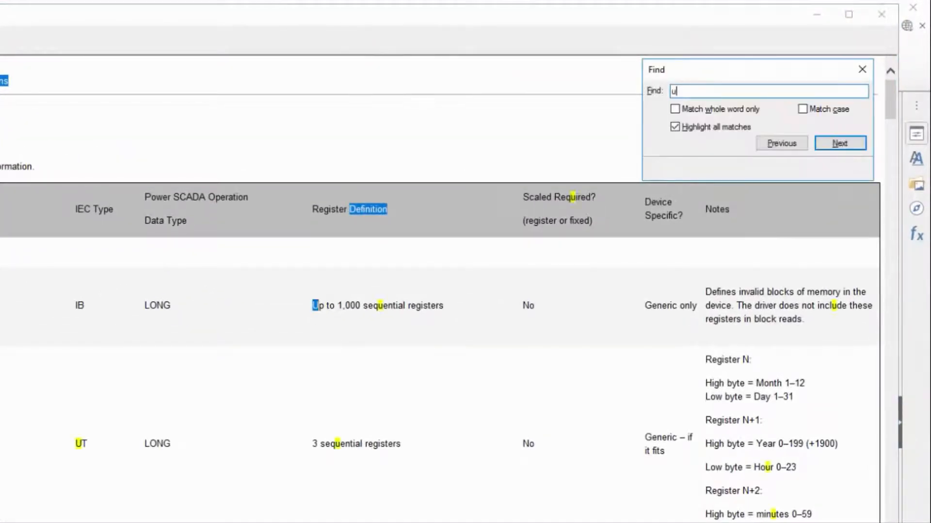
pyautogui.write('nsigned')
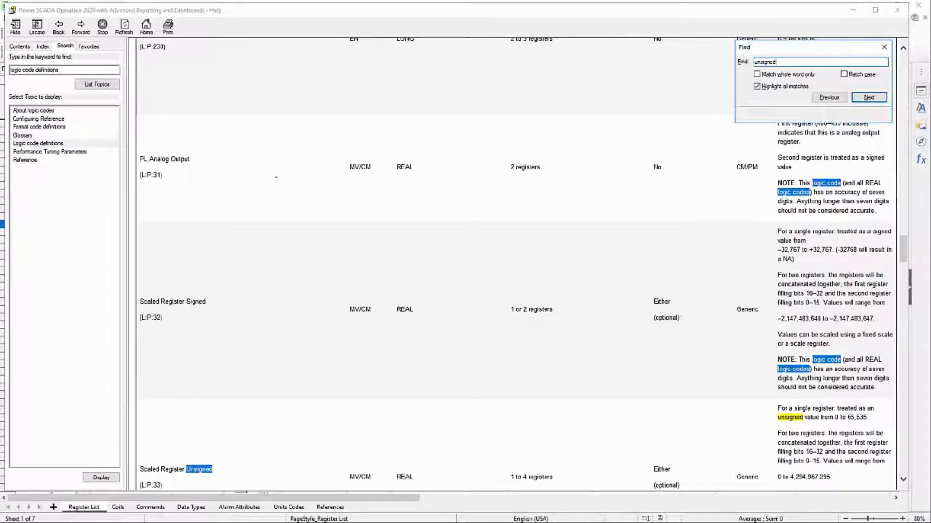
pyautogui.scroll(-3)
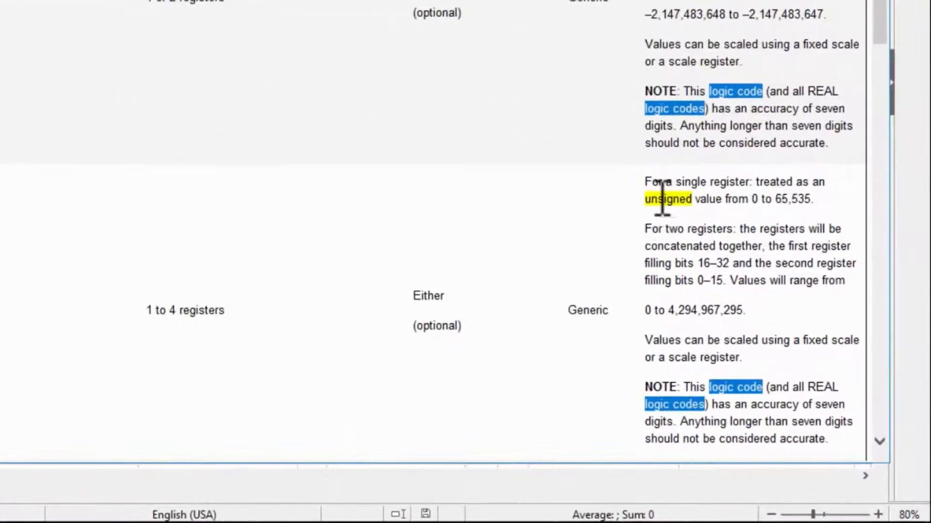
pyautogui.moveTo(745, 208)
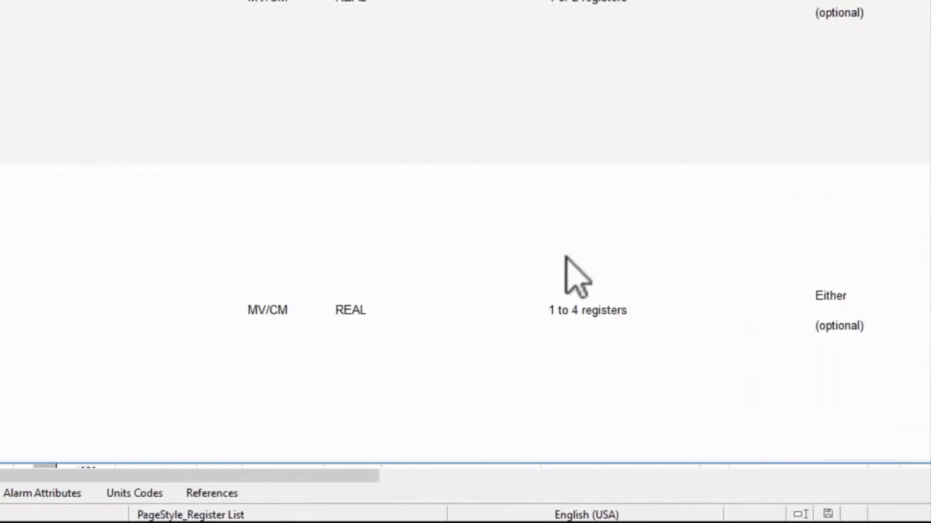
pyautogui.moveTo(372, 316)
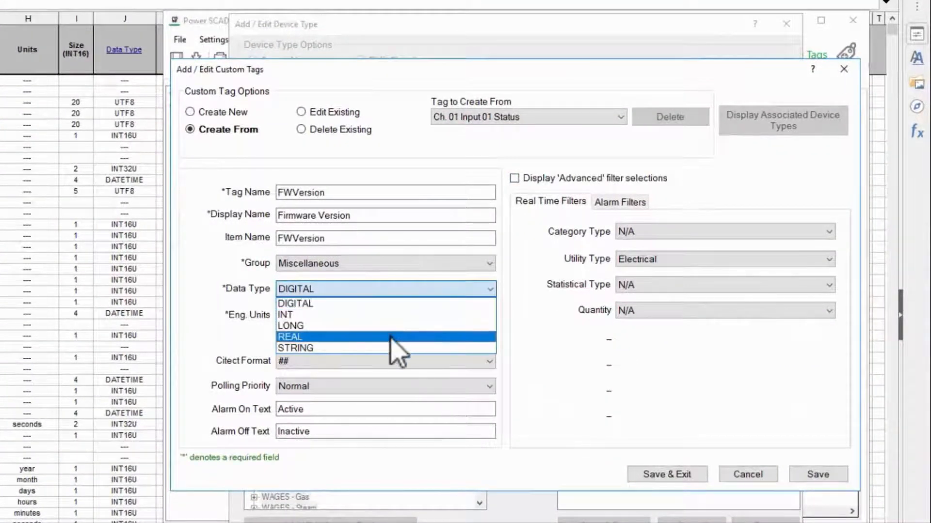
# - Change the tag's data type from DIGITAL to REAL
pyautogui.click(290, 337)
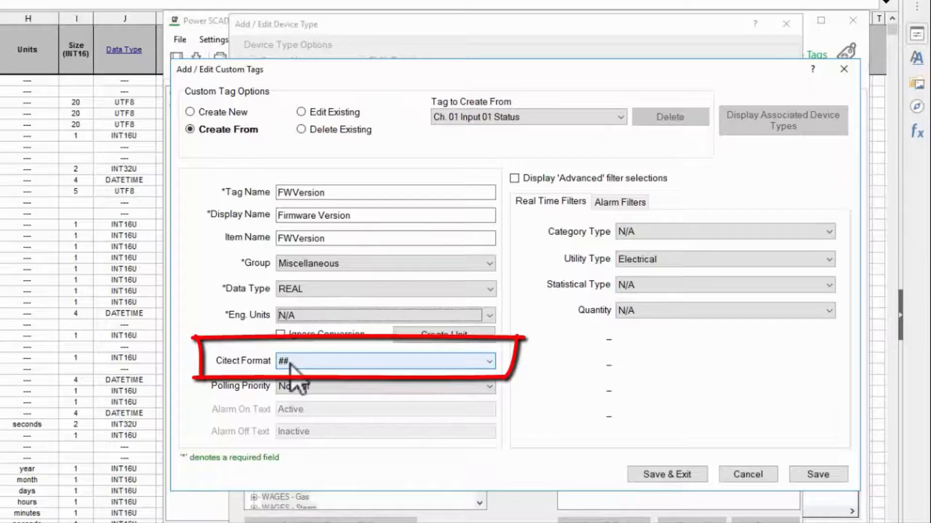
# - Set the tag's Citect Format to #### instead of ##
pyautogui.click(487, 362)
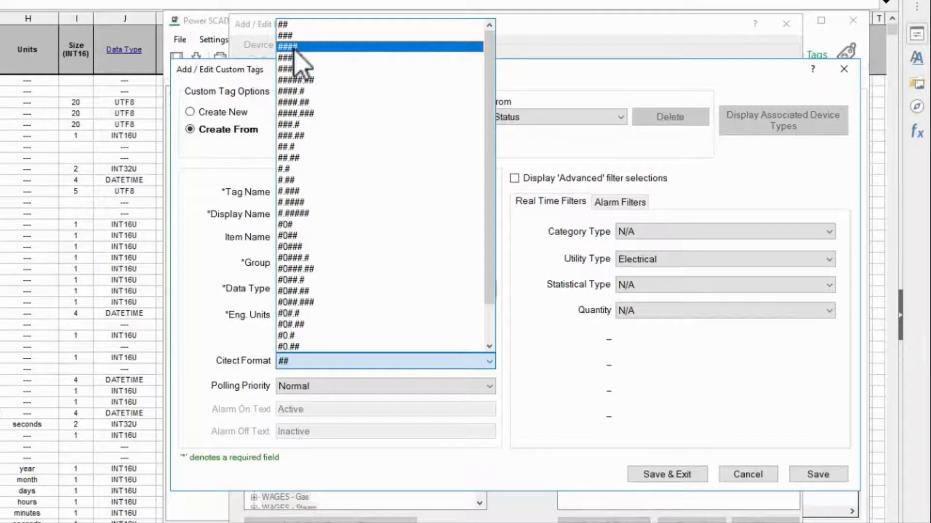
pyautogui.click(287, 48)
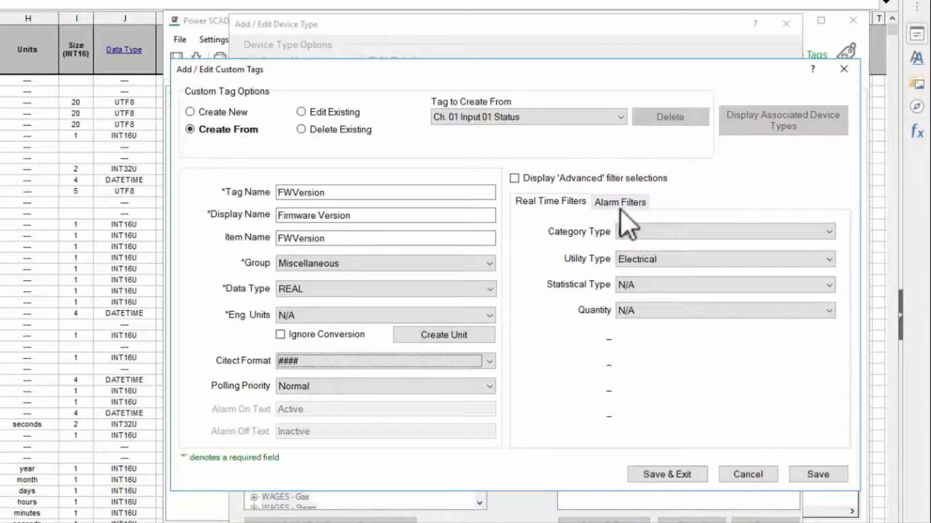
# - Review the Alarm Filters settings, then Save & Exit back to the Third Party Meter device type
pyautogui.click(621, 201)
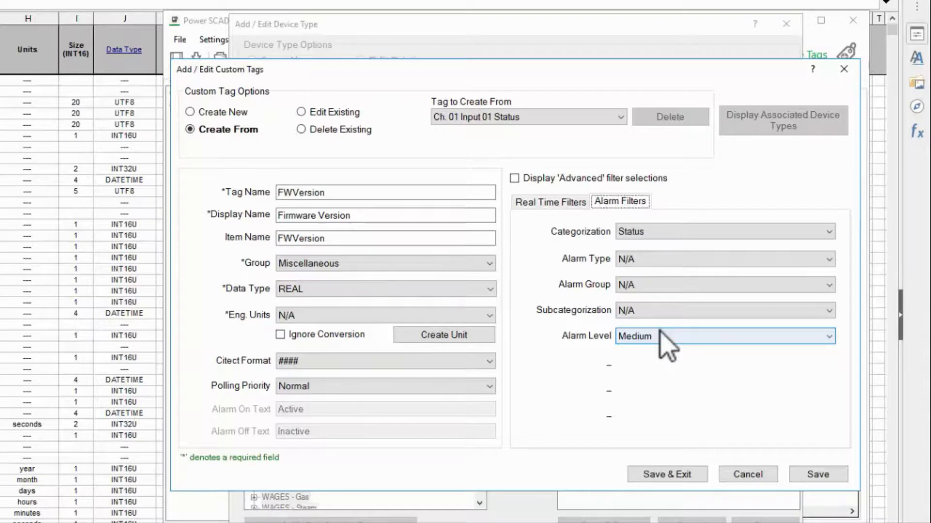
pyautogui.moveTo(655, 400)
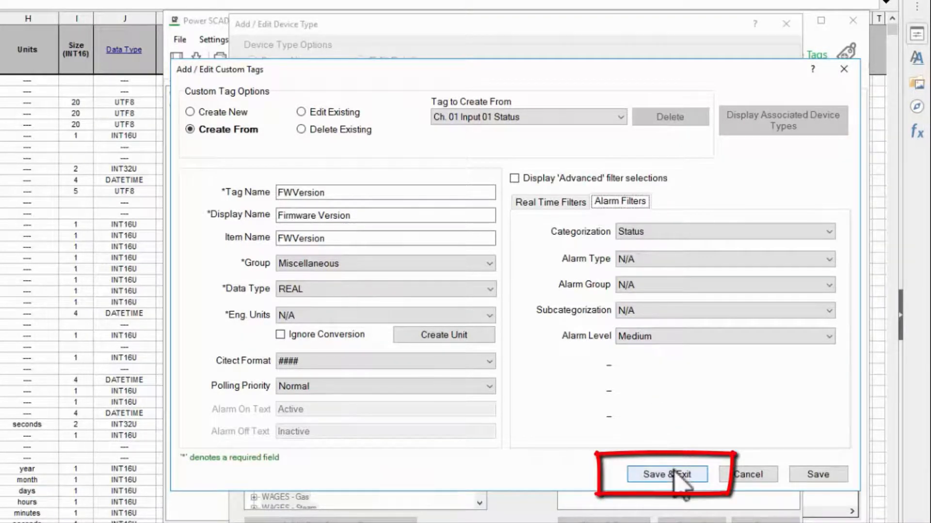
pyautogui.click(667, 474)
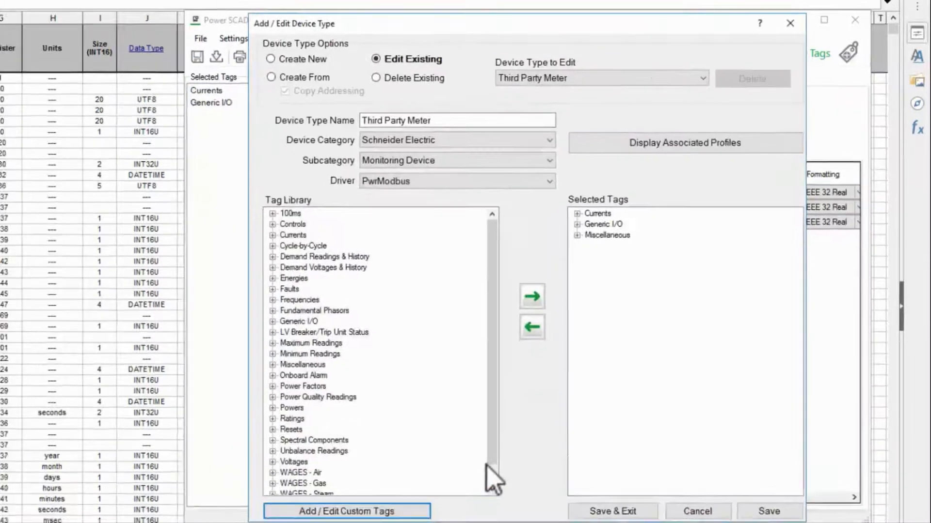